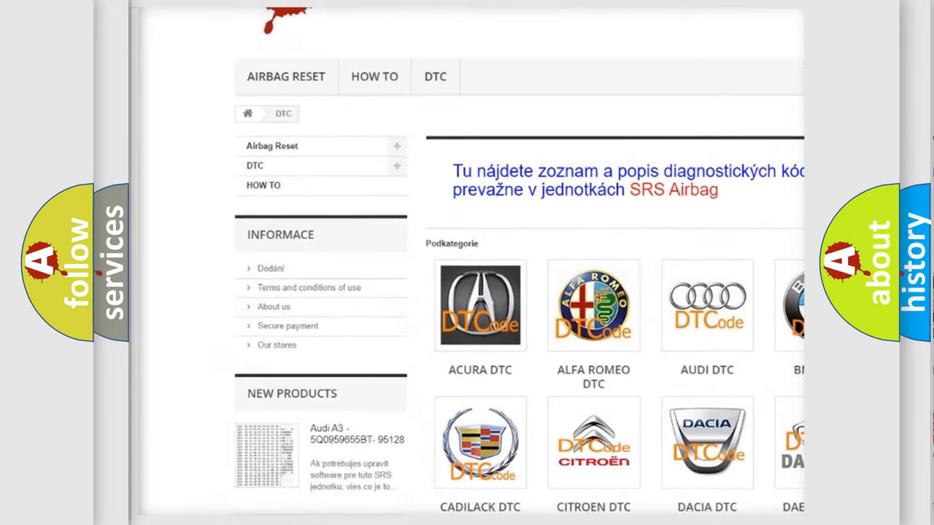
Scroll past the car-brand DTC logos down to the B-series code listing
scroll(down, 3)
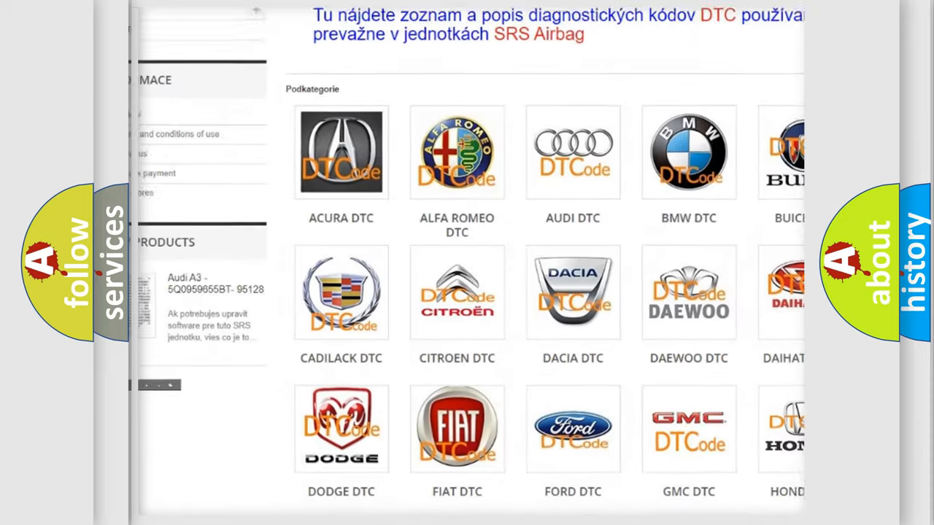
scroll(down, 3)
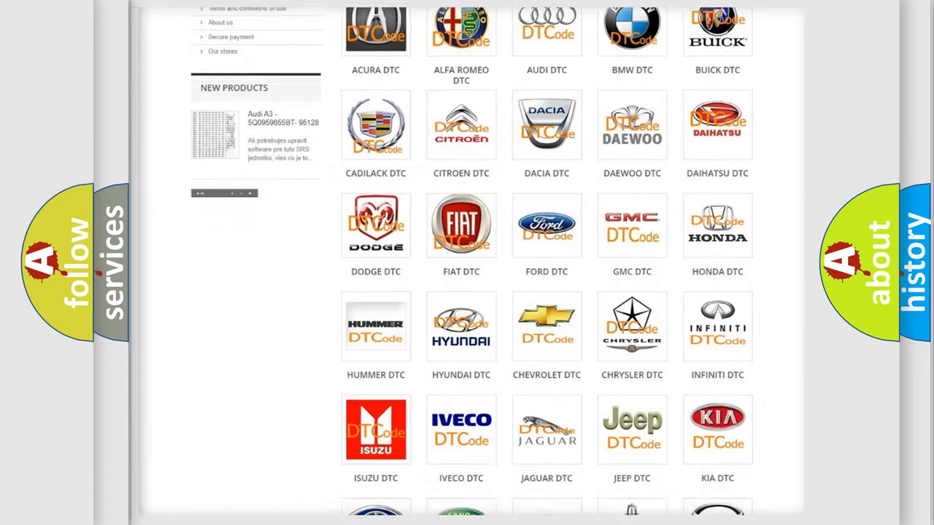
scroll(down, 3)
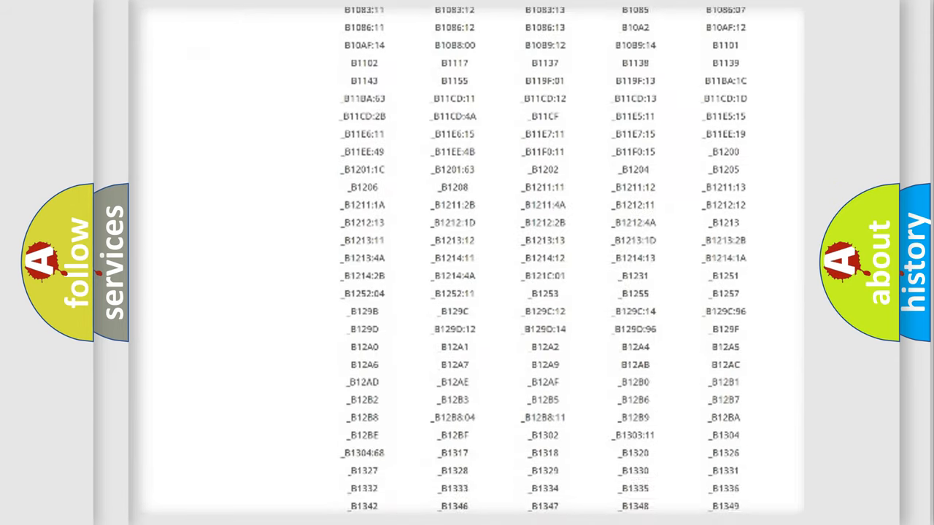
scroll(down, 3)
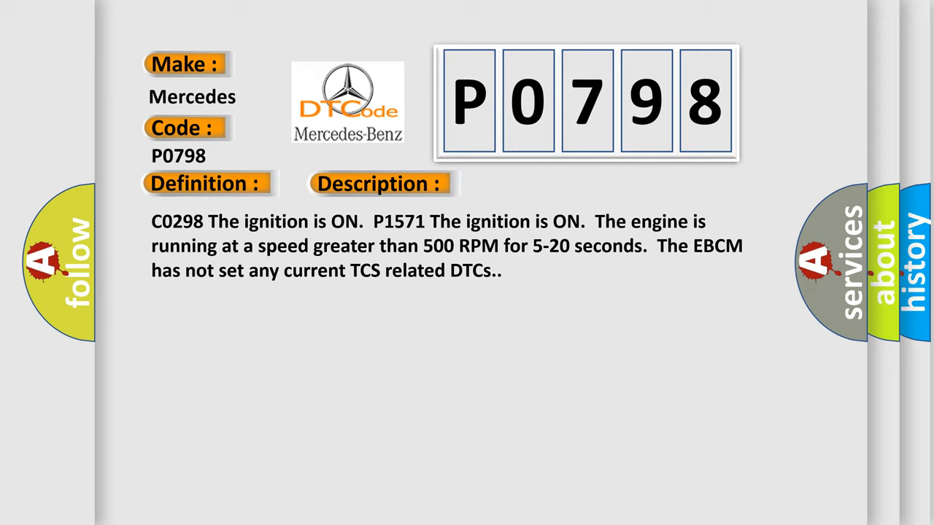
Advance the slideshow so the P0798 card shows its ignition-on, engine above 500 RPM description
click(537, 184)
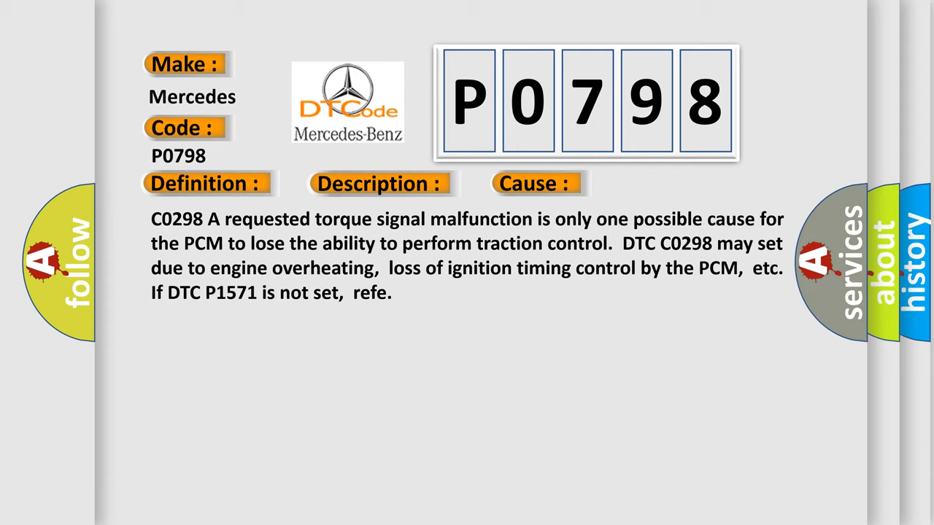